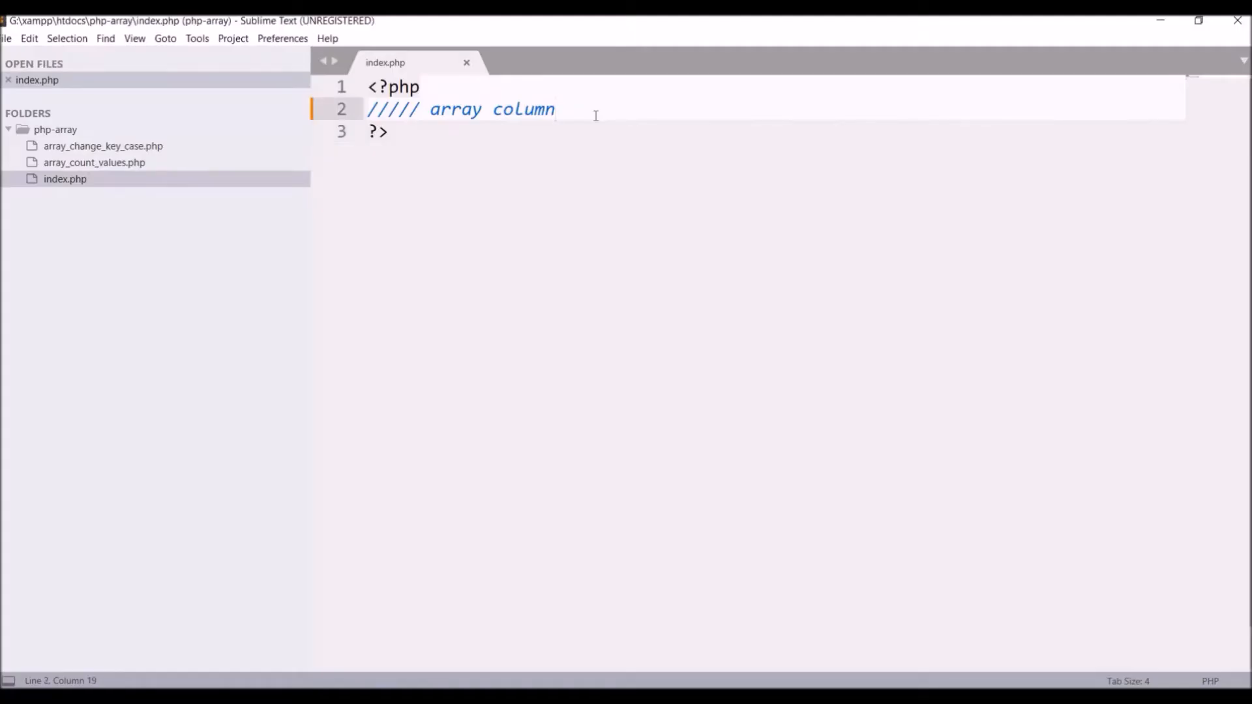
# Step: Type $inputarray=array('id'=>1,'firstname'=>'knowledge', and begin the department key
pyautogui.write('$inputarray')
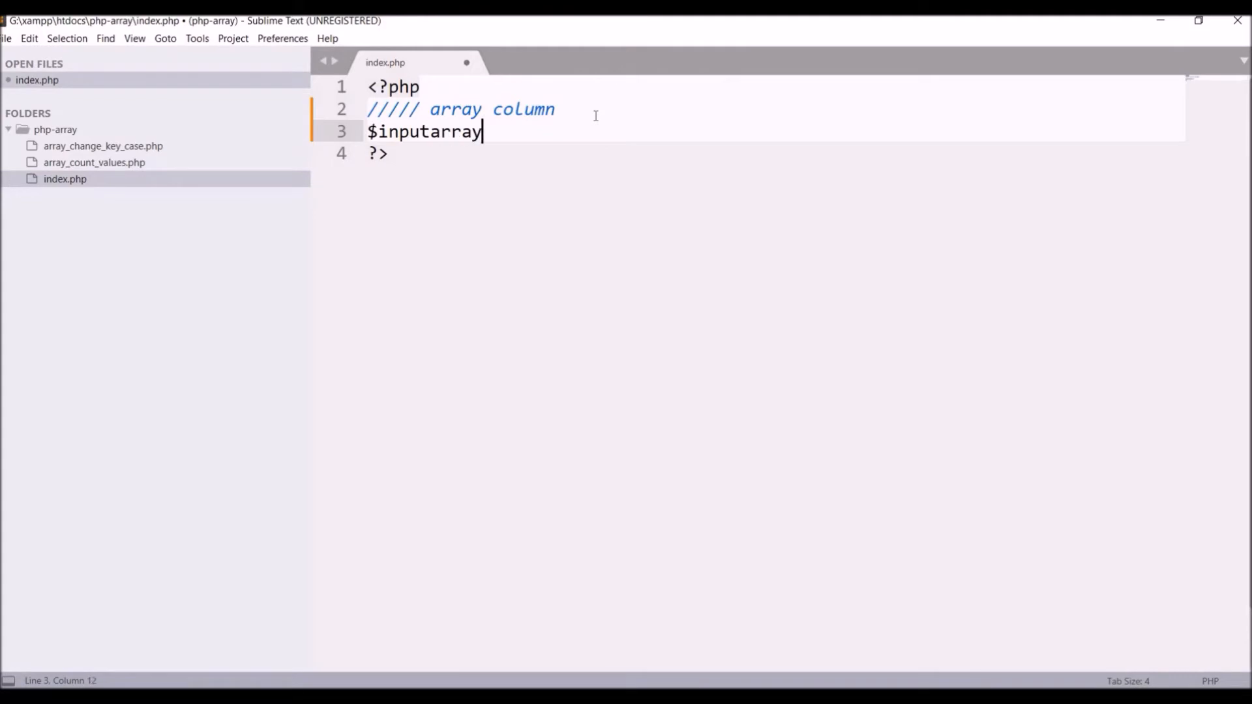
pyautogui.write('=array(')
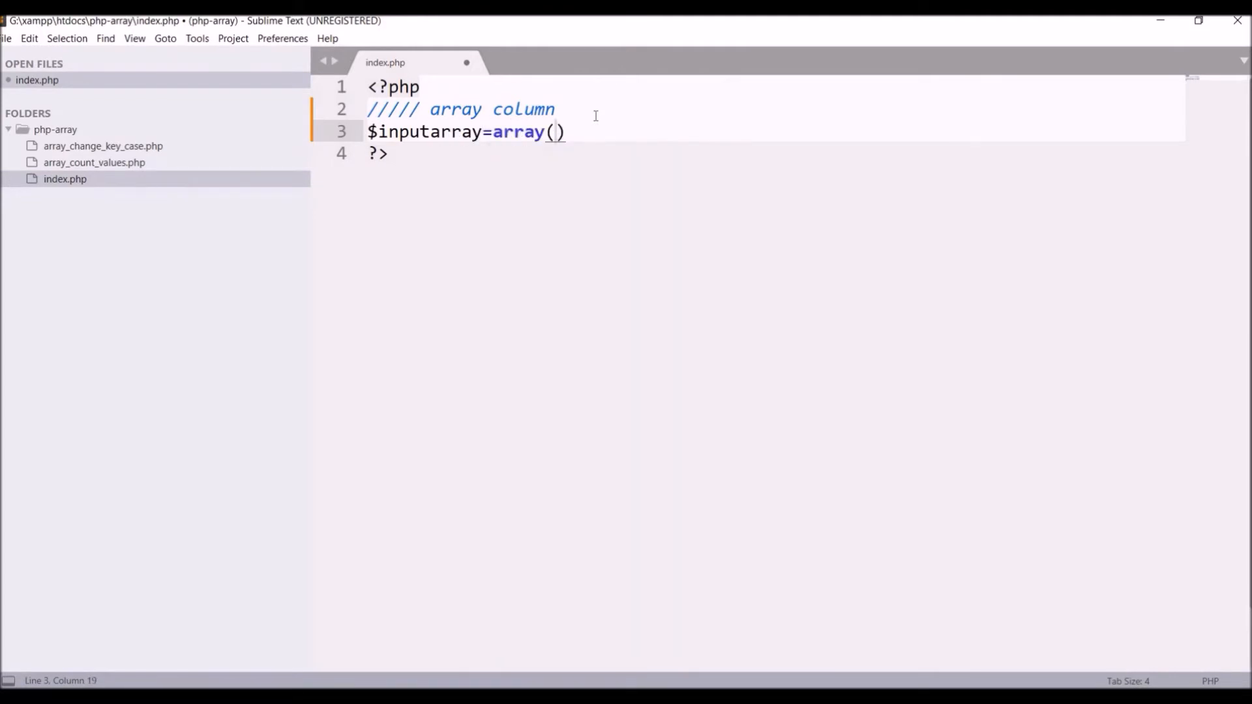
pyautogui.write("'id'")
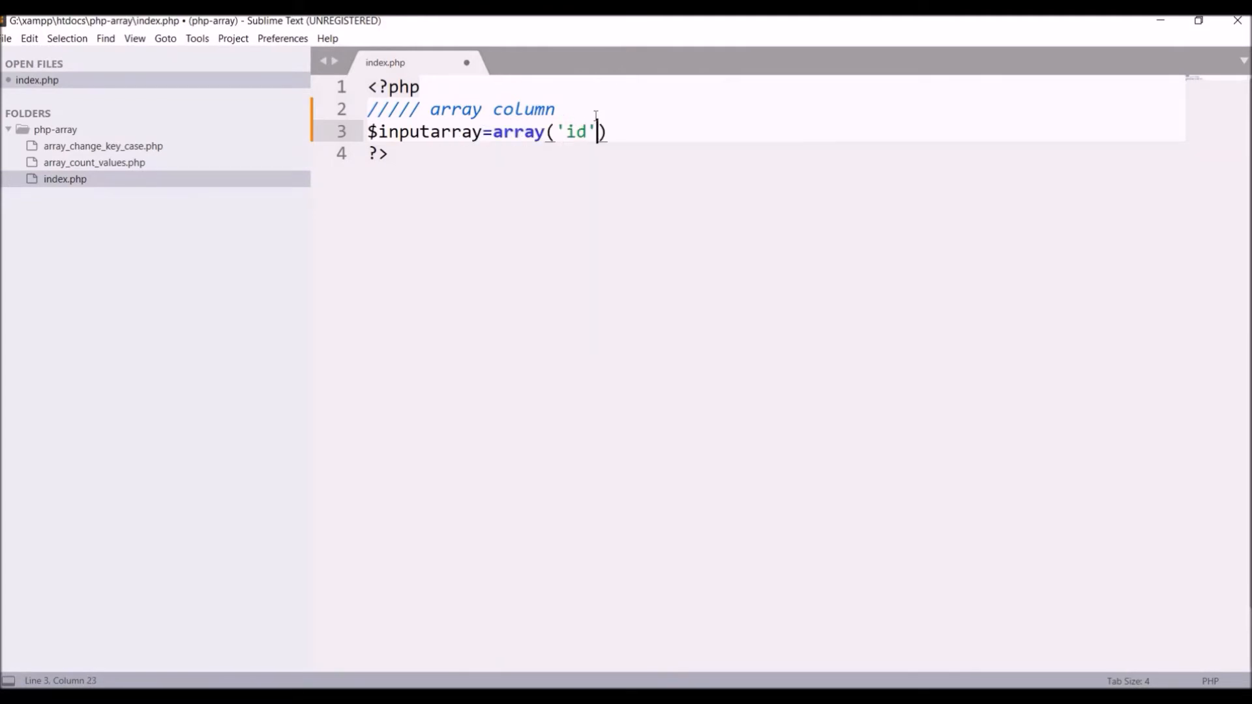
pyautogui.write('=>1')
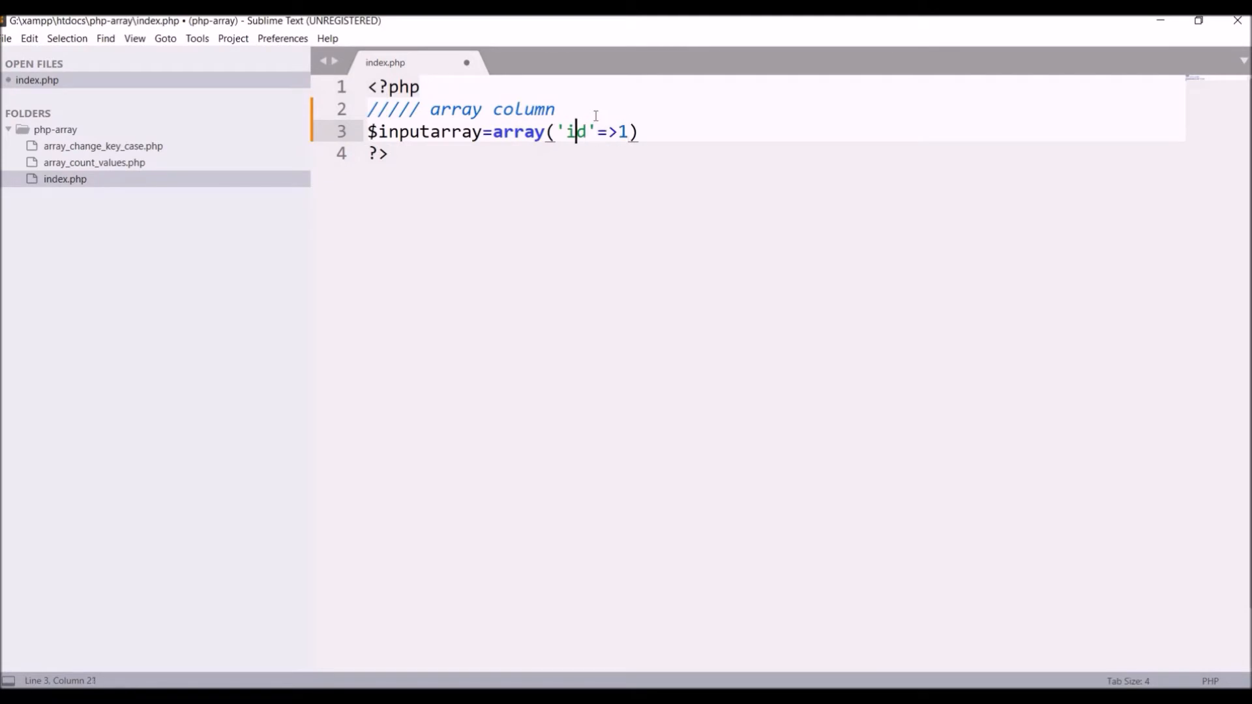
pyautogui.write(',')
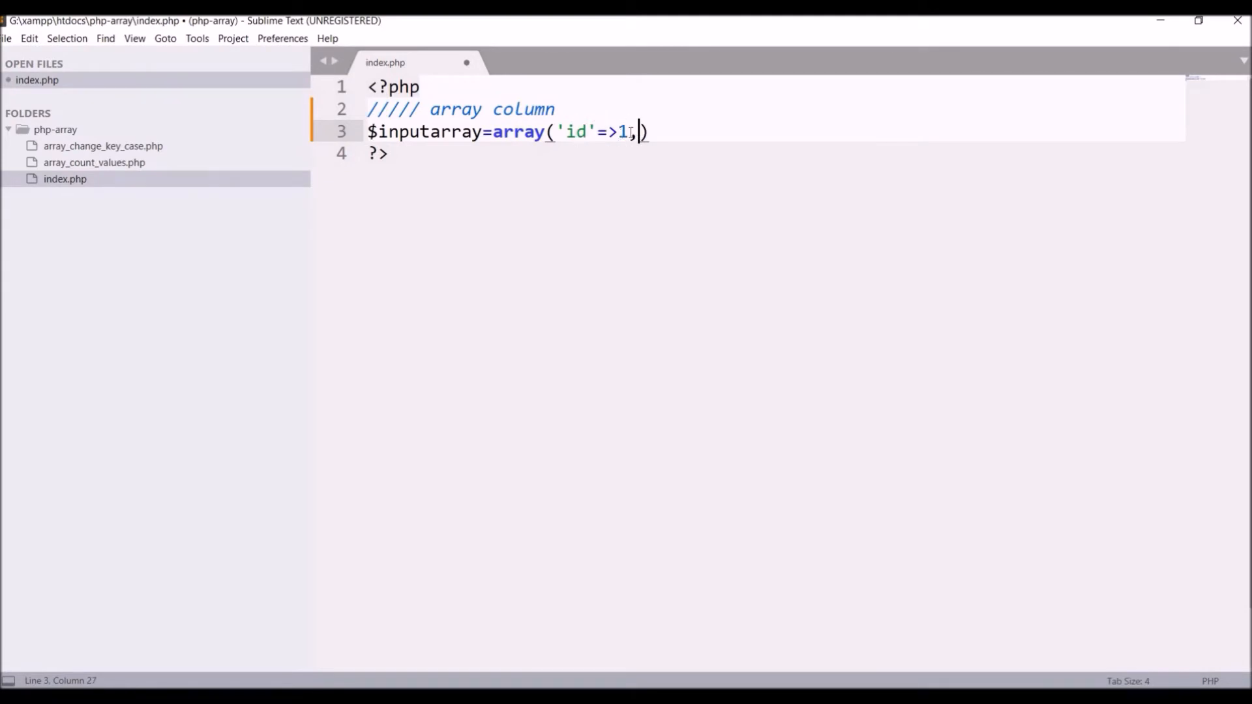
pyautogui.write("'f")
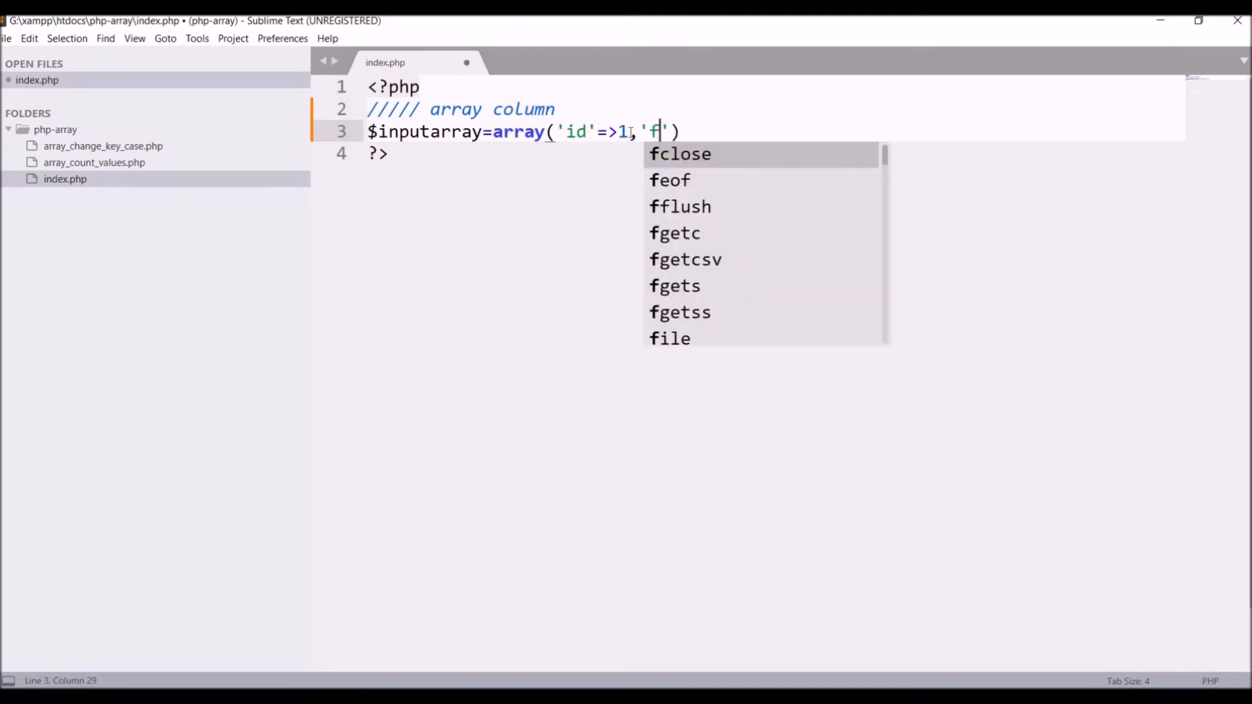
pyautogui.write("irstname'=>")
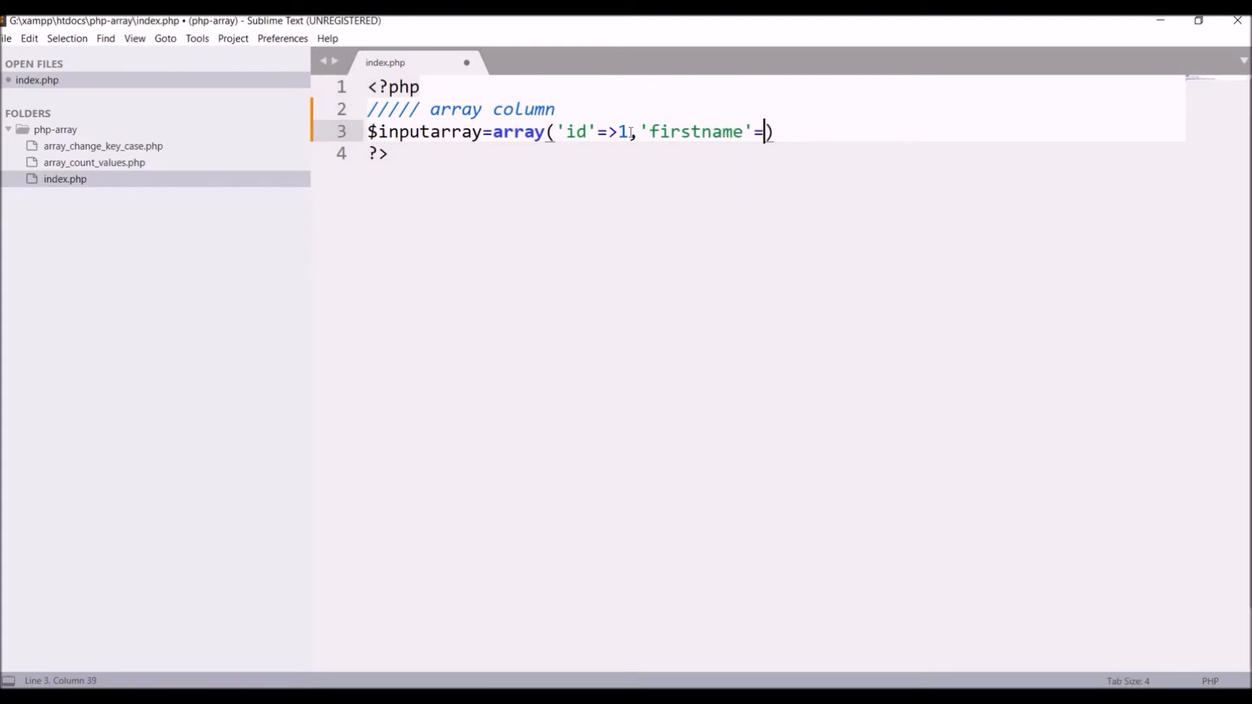
pyautogui.write(">'knowledge'")
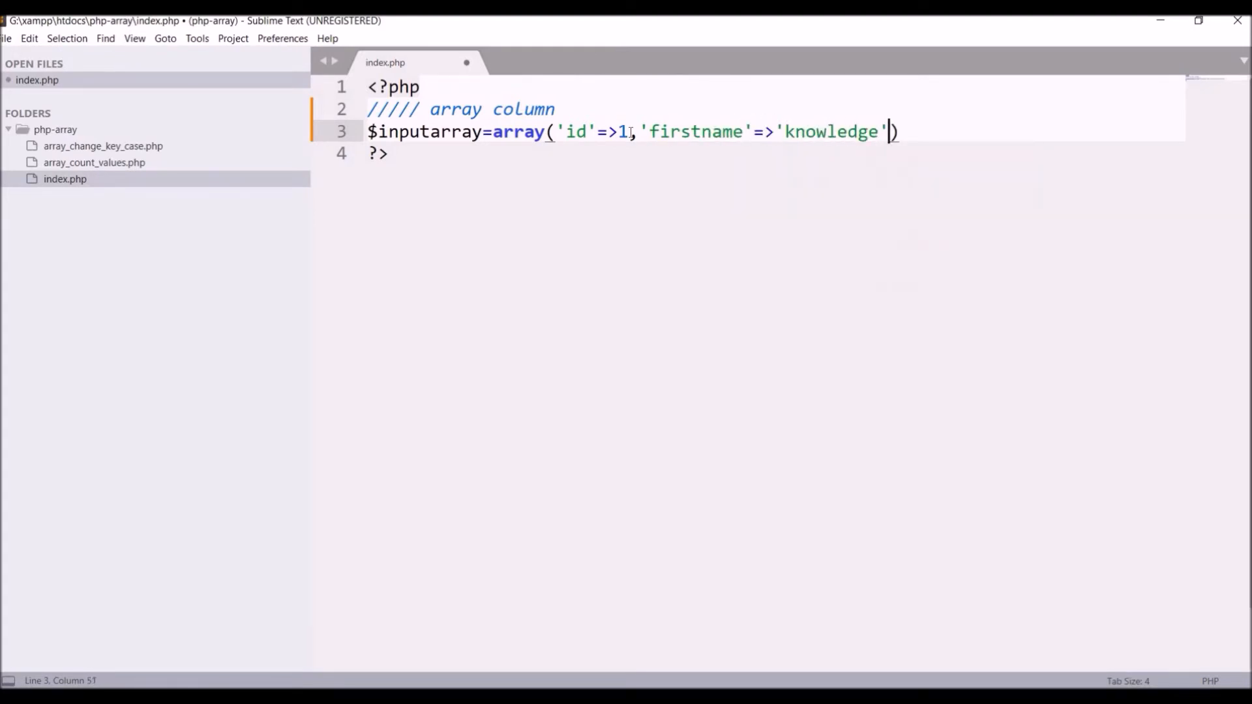
pyautogui.write(",''")
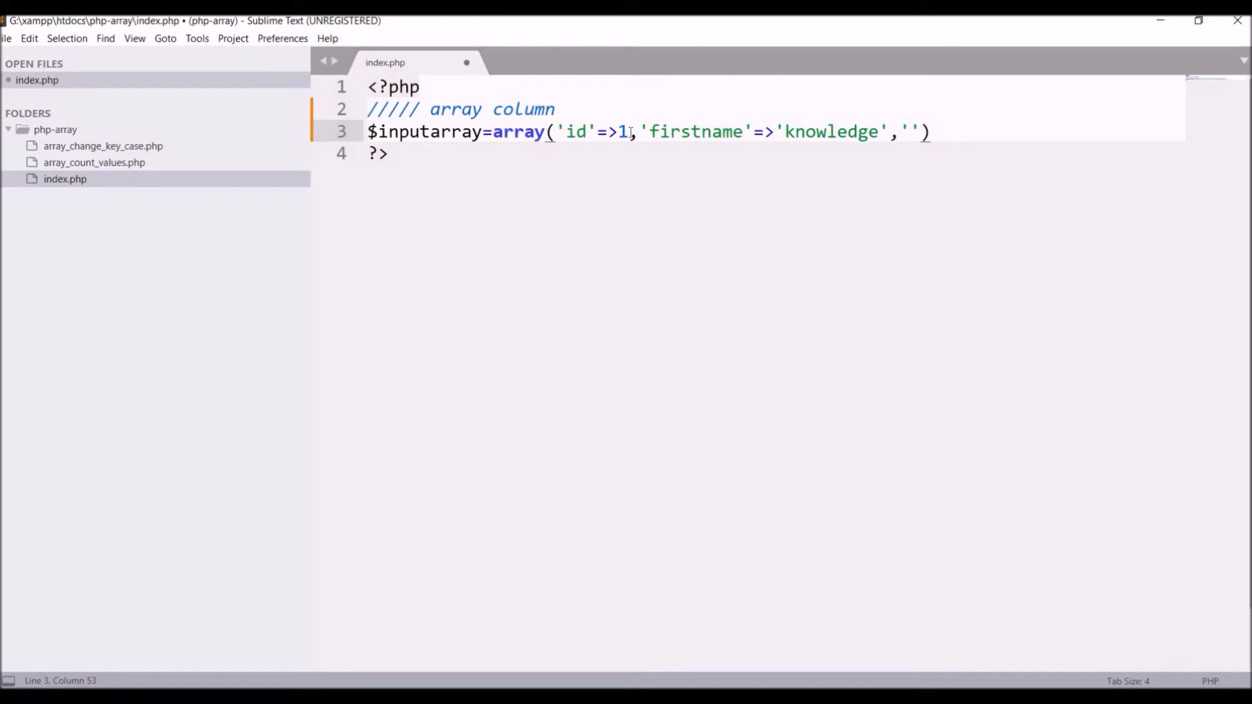
pyautogui.write("department'=>'Admin")
pyautogui.write("print_r(array_column($inputarray, '")
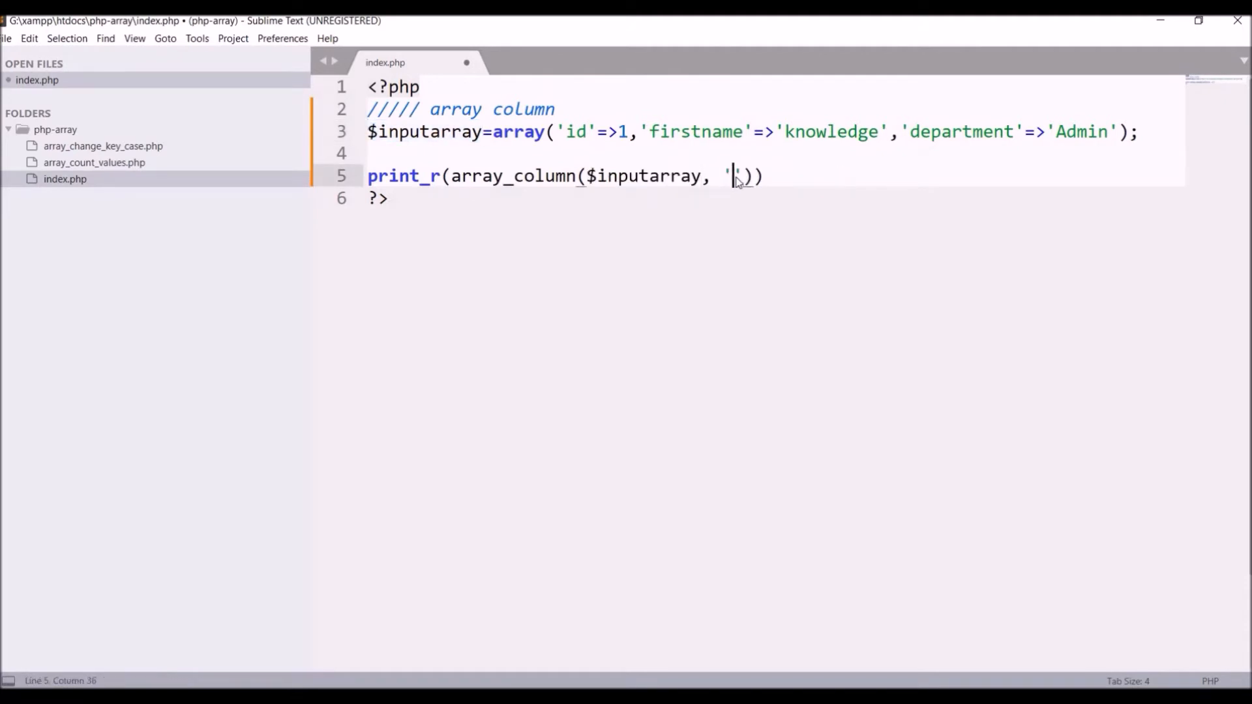
# Step: Finish the 'id' key and change the variable to $inputarray[] so it appends
pyautogui.write("id'")
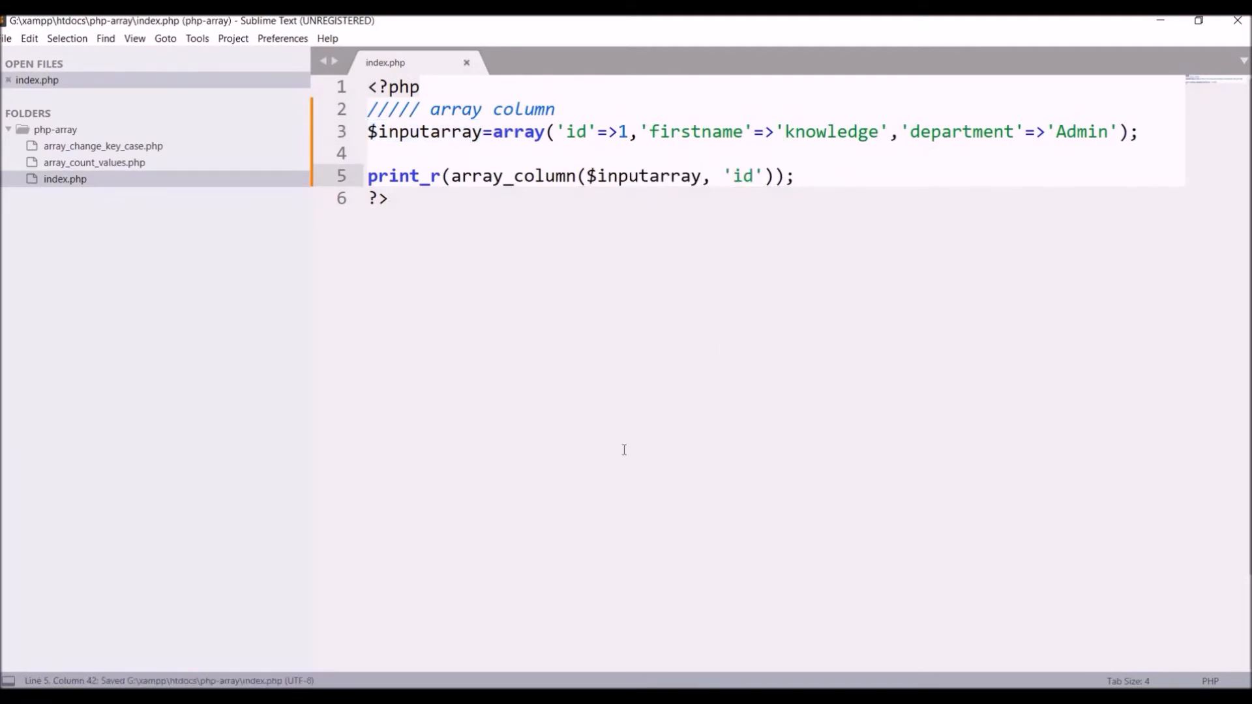
pyautogui.doubleClick(694, 132)
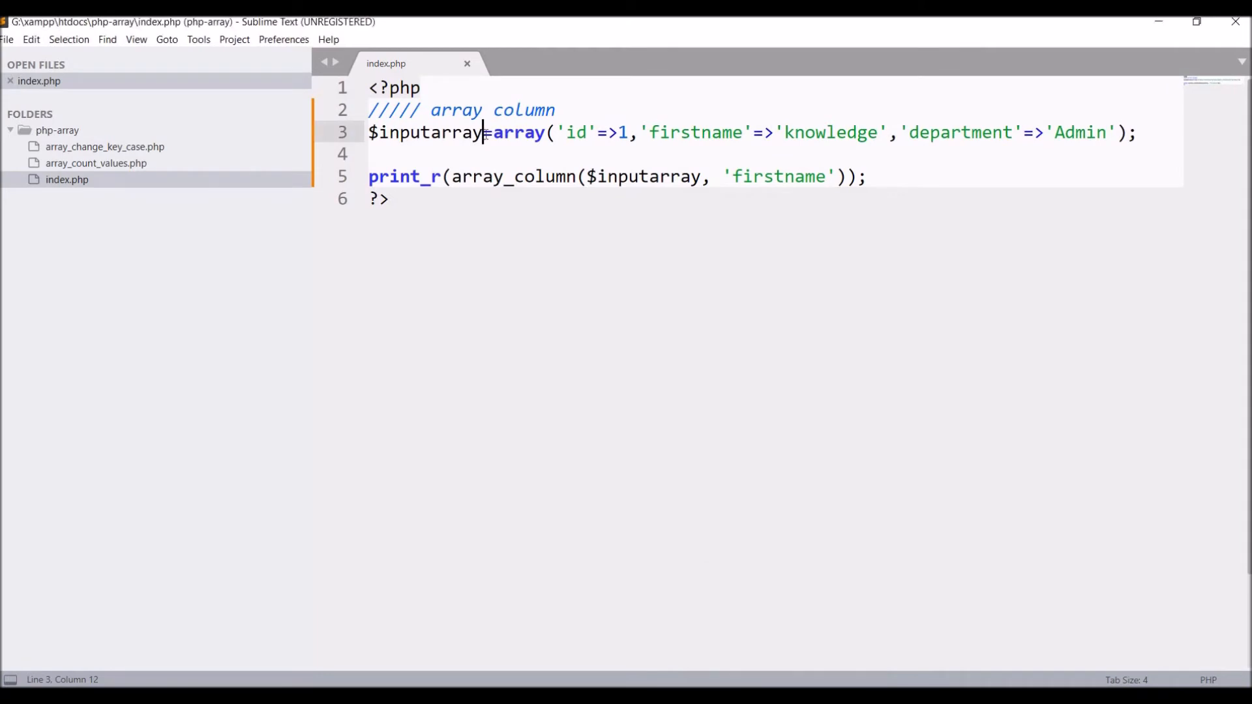
pyautogui.write('[]')
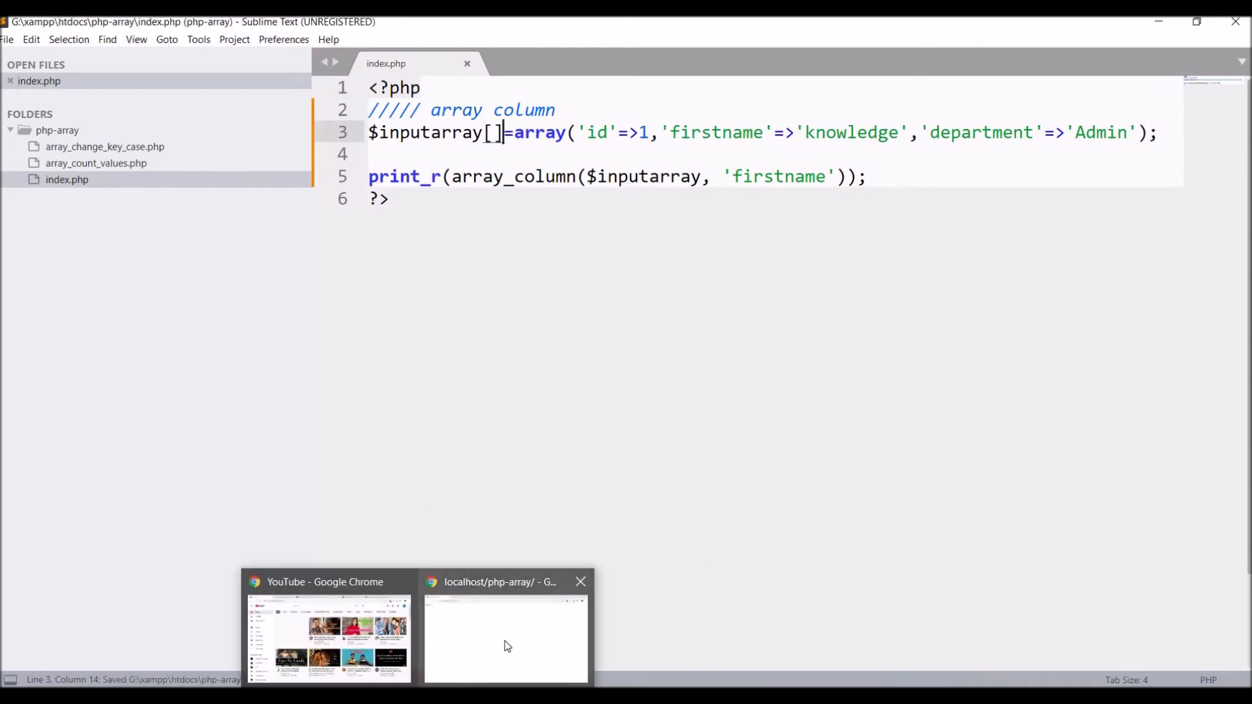
# Step: Check the localhost page, then replace 'firstname' with 'department' in the print_r call
pyautogui.click(505, 635)
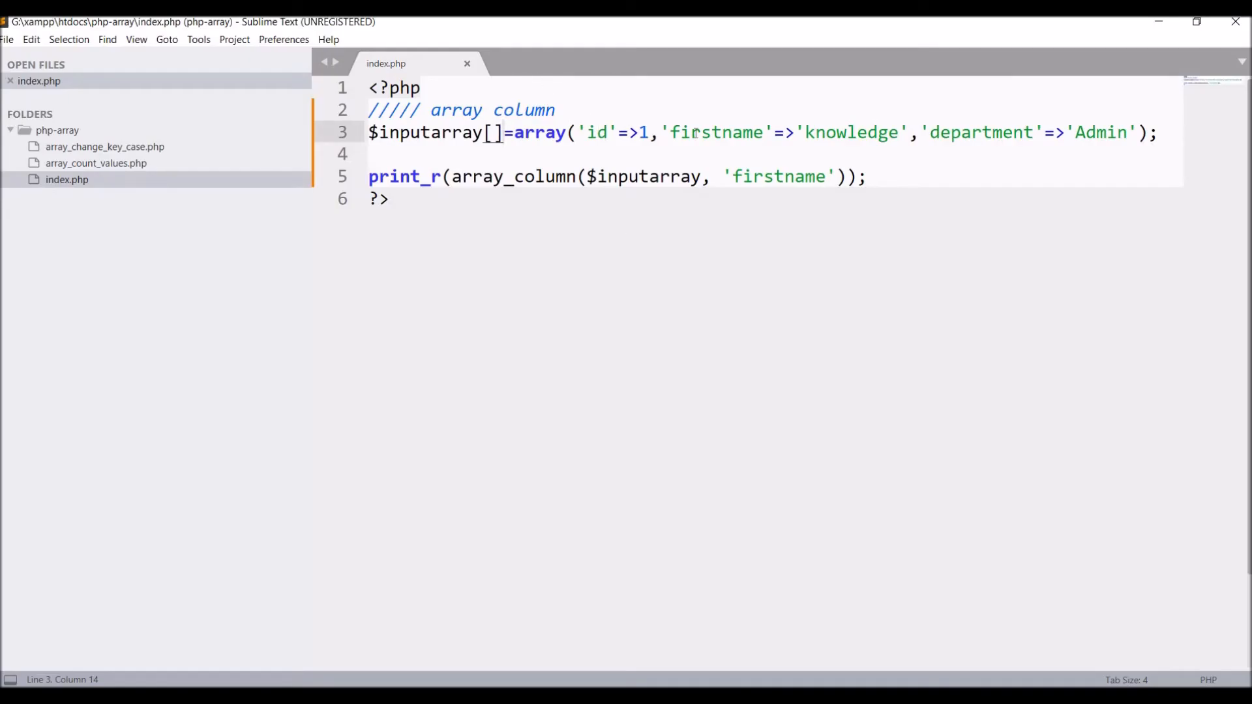
pyautogui.doubleClick(715, 133)
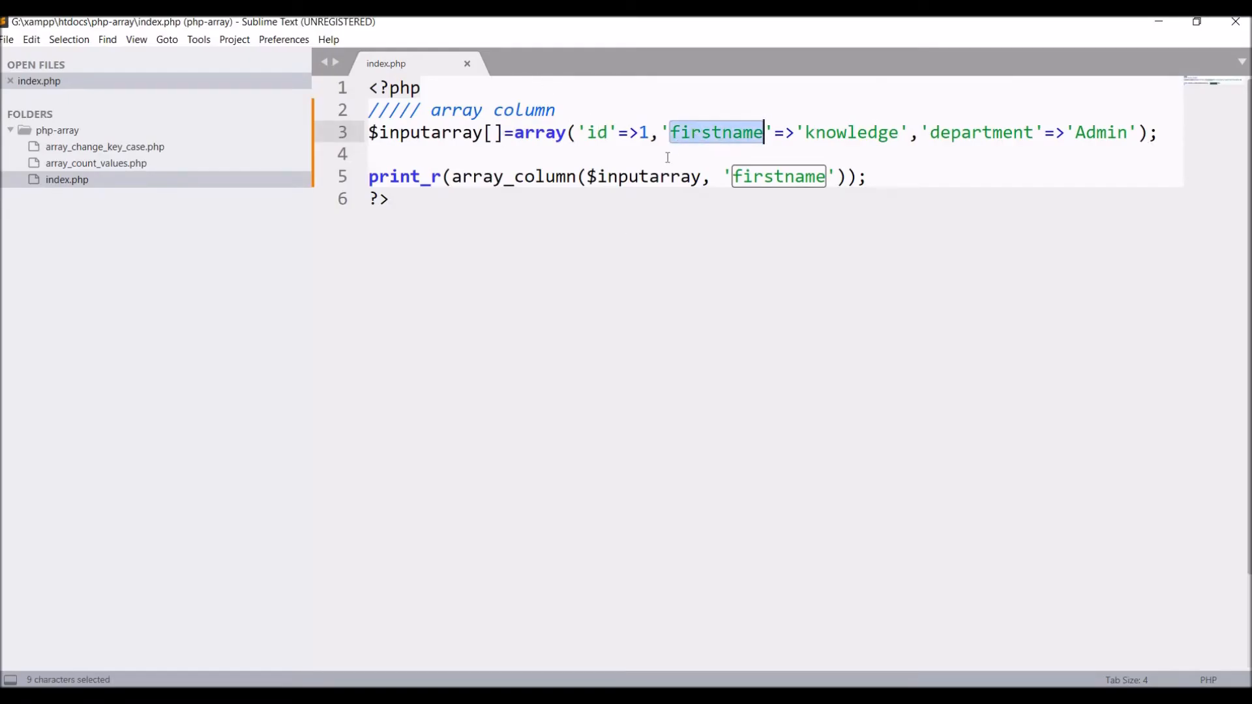
pyautogui.doubleClick(646, 177)
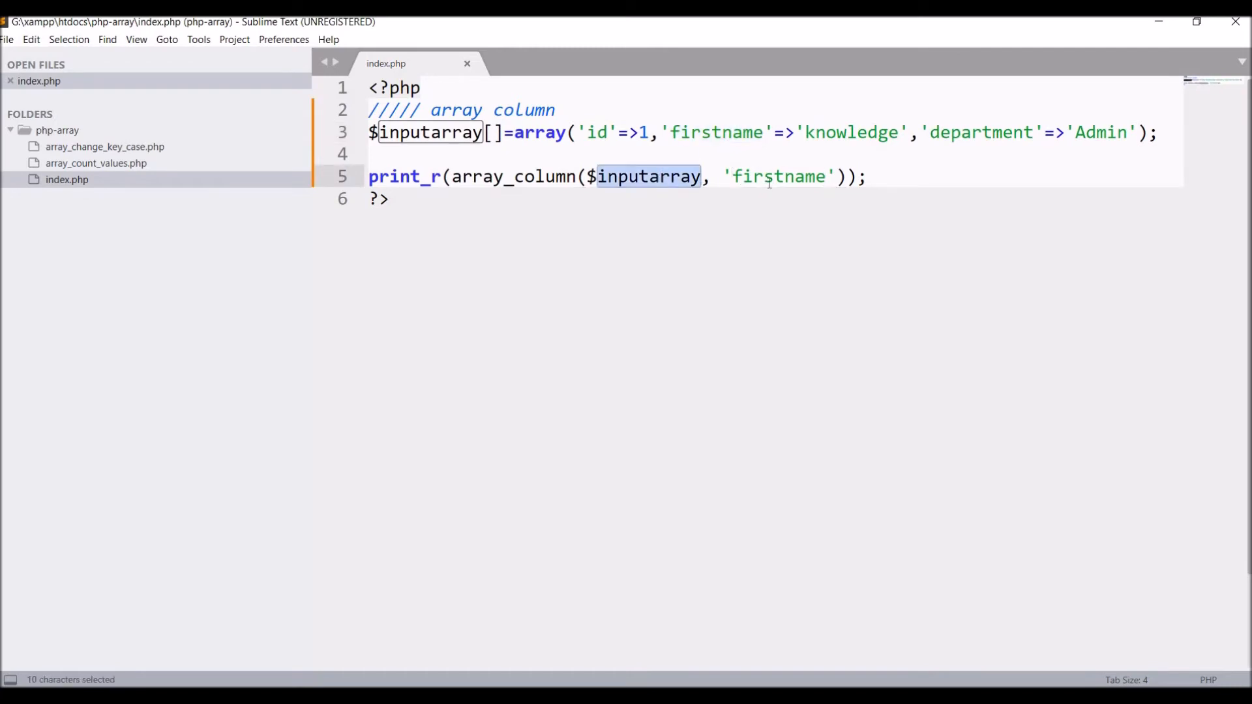
pyautogui.doubleClick(778, 177)
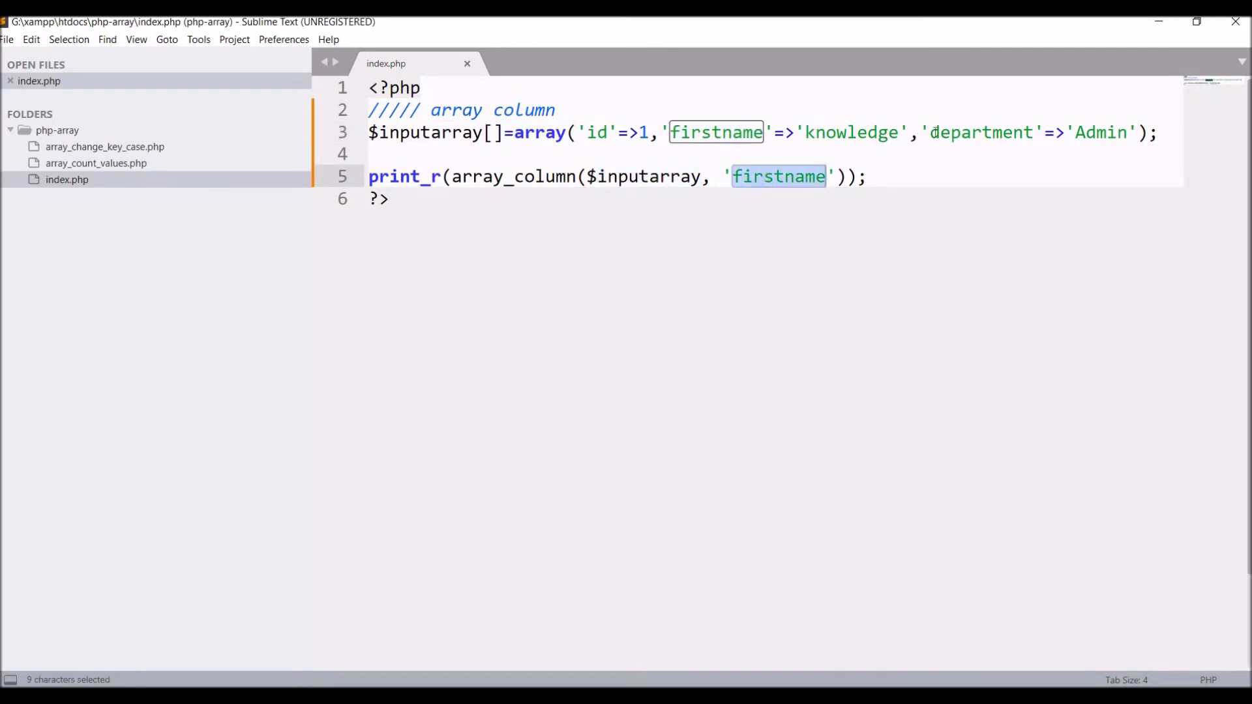
pyautogui.doubleClick(980, 132)
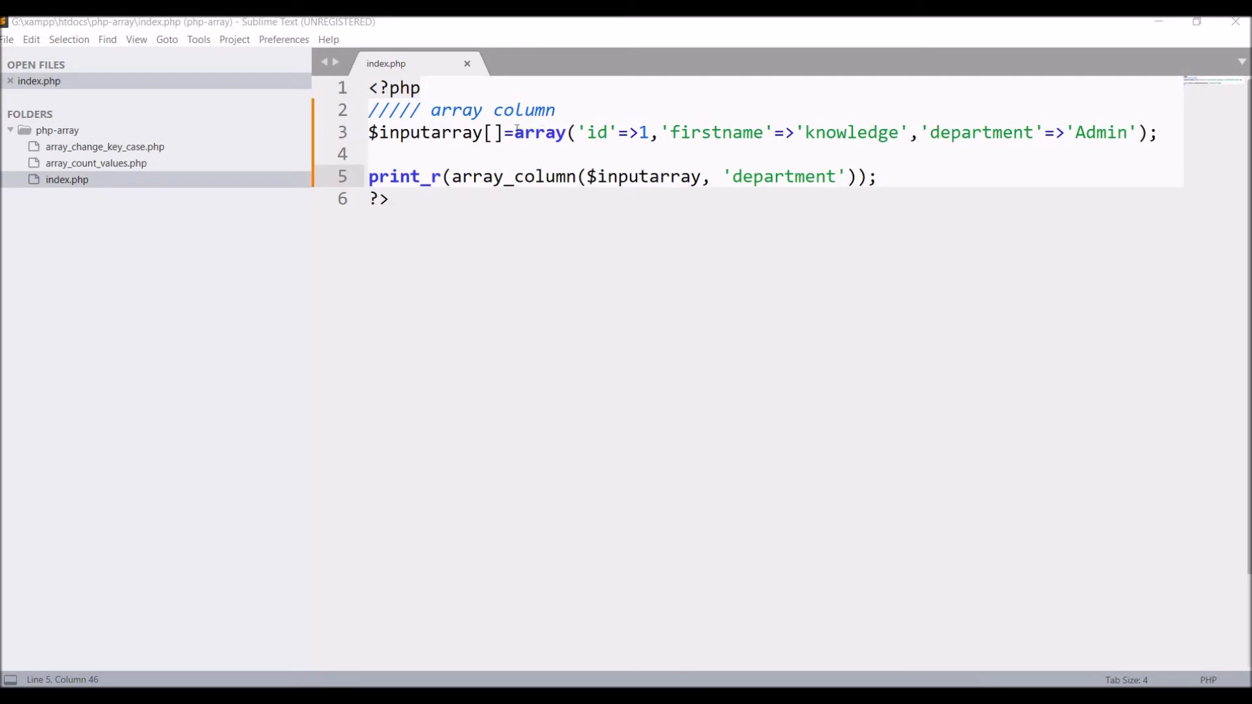
pyautogui.click(513, 132)
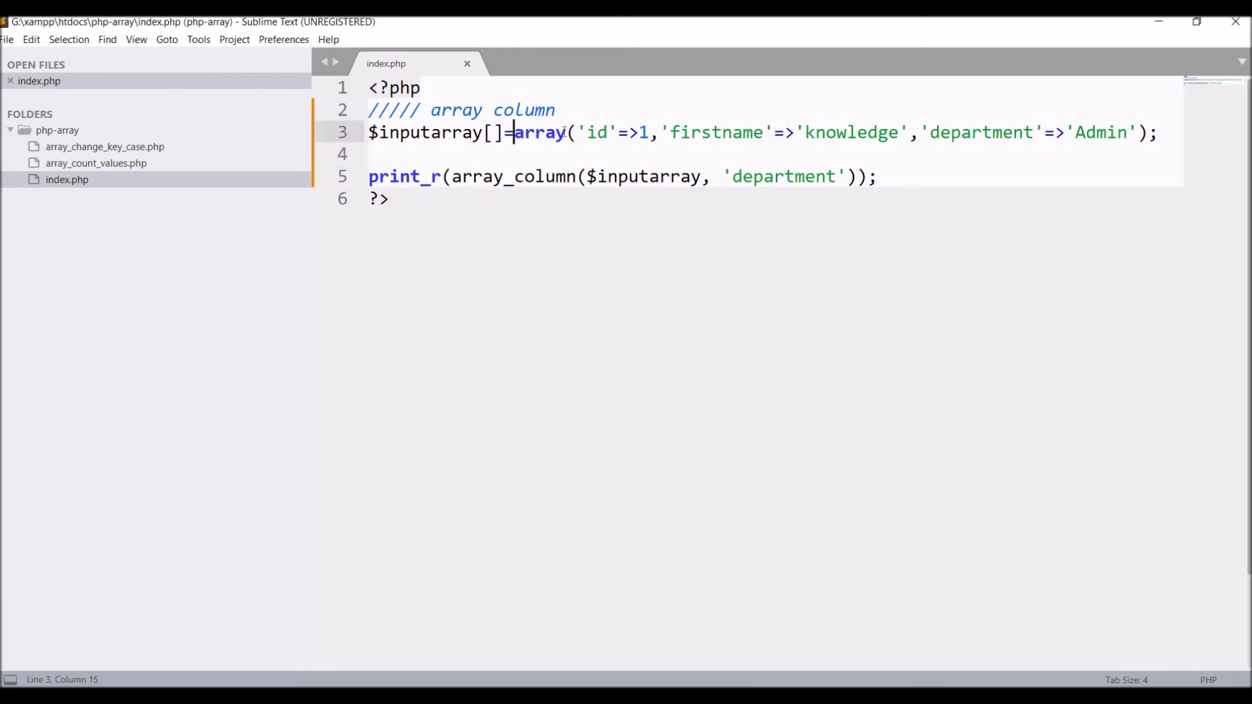
# Step: Duplicate the array row, set id 2 and firstname 'thrusters', and save
pyautogui.press('ctrl+v')
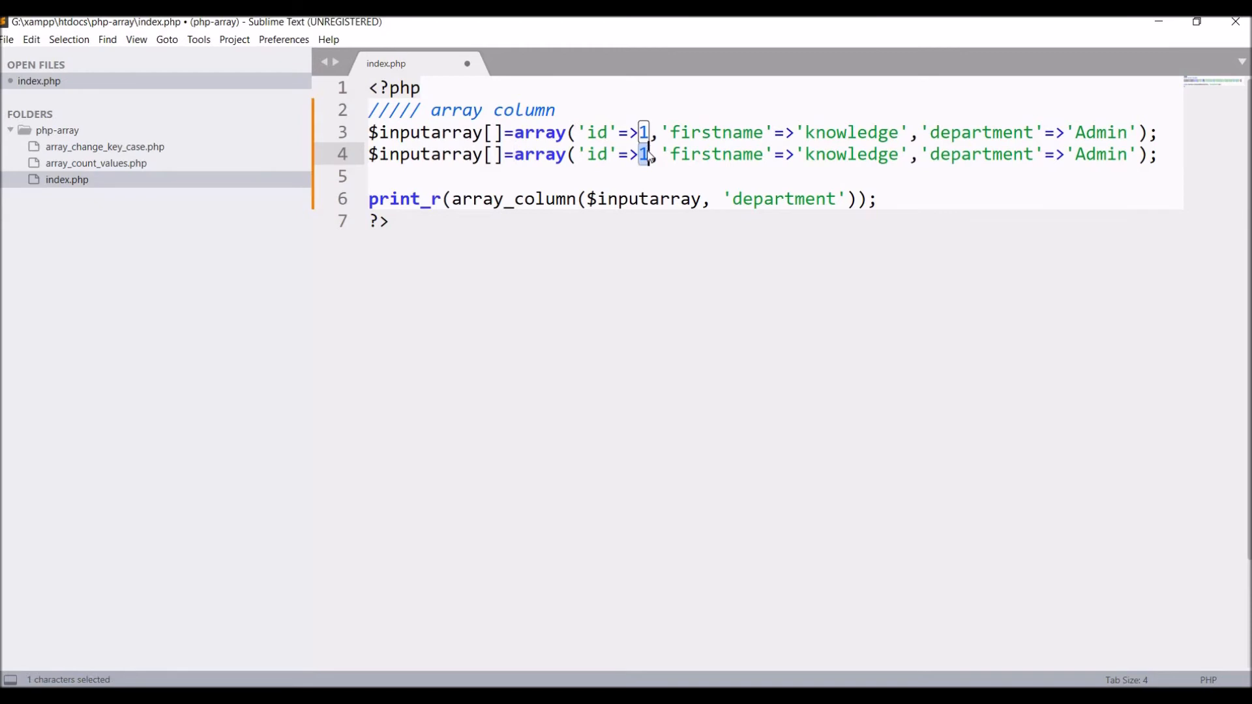
pyautogui.write('2')
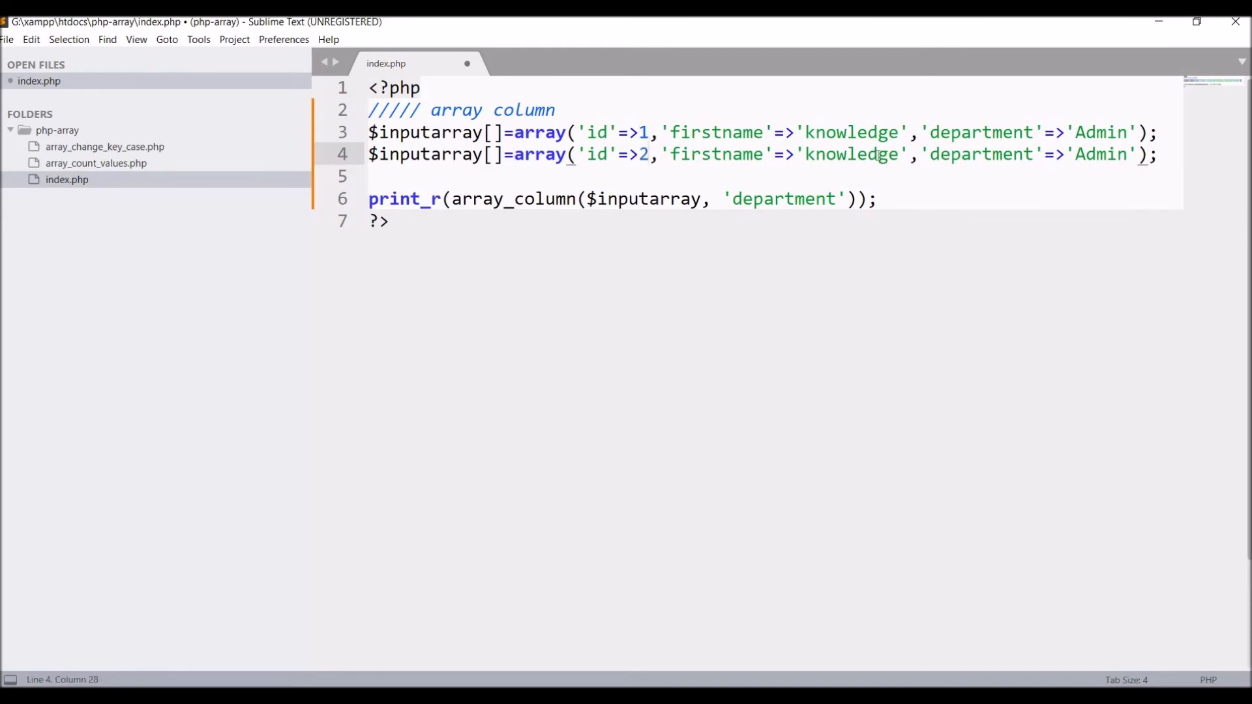
pyautogui.write('thru')
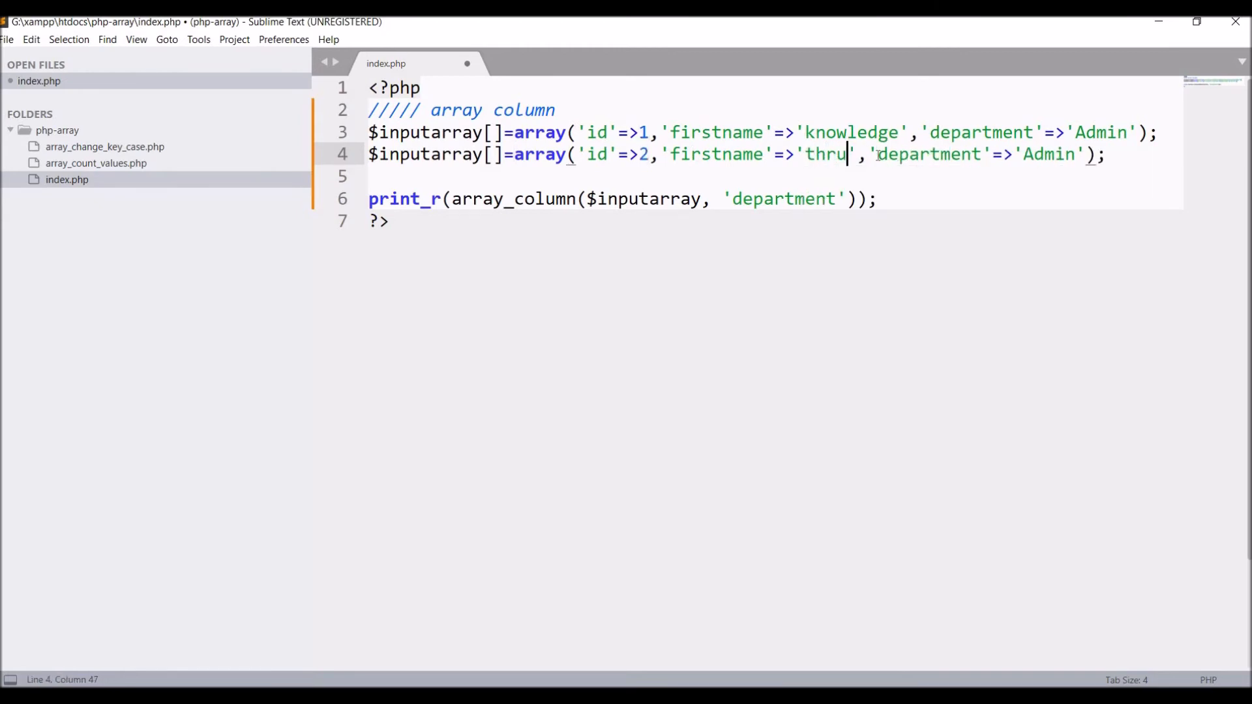
pyautogui.write('sters')
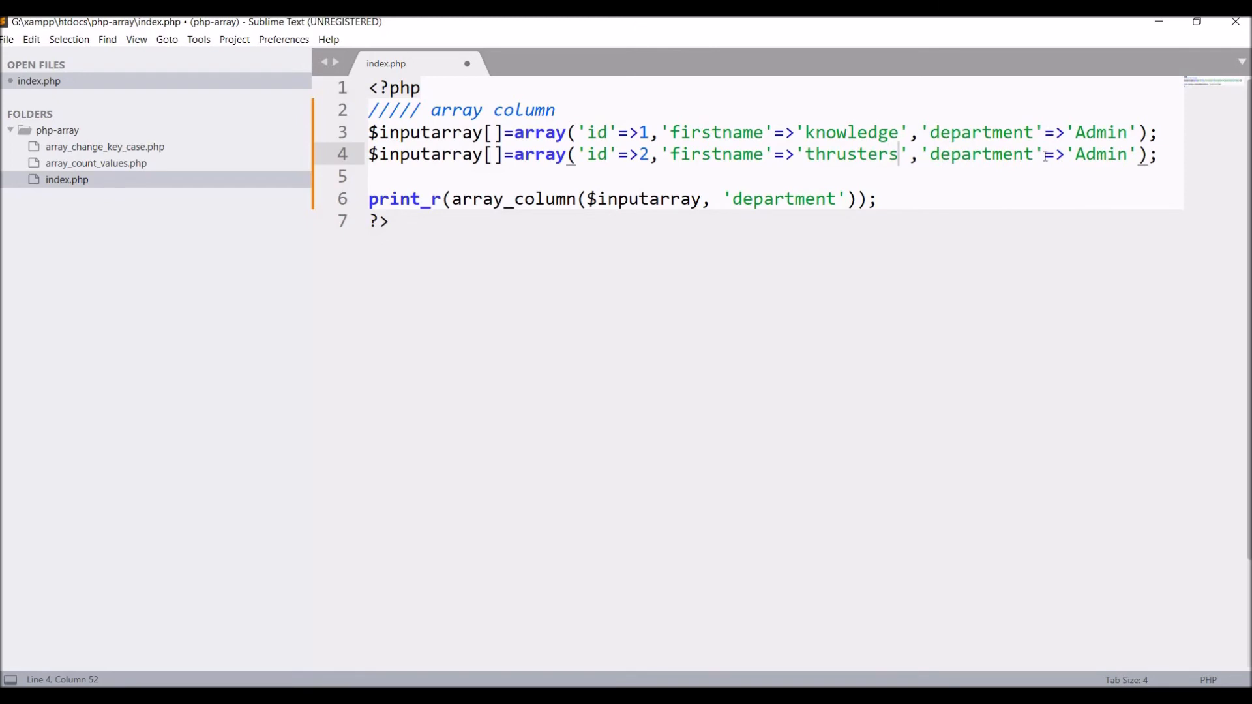
pyautogui.press('ctrl+s')
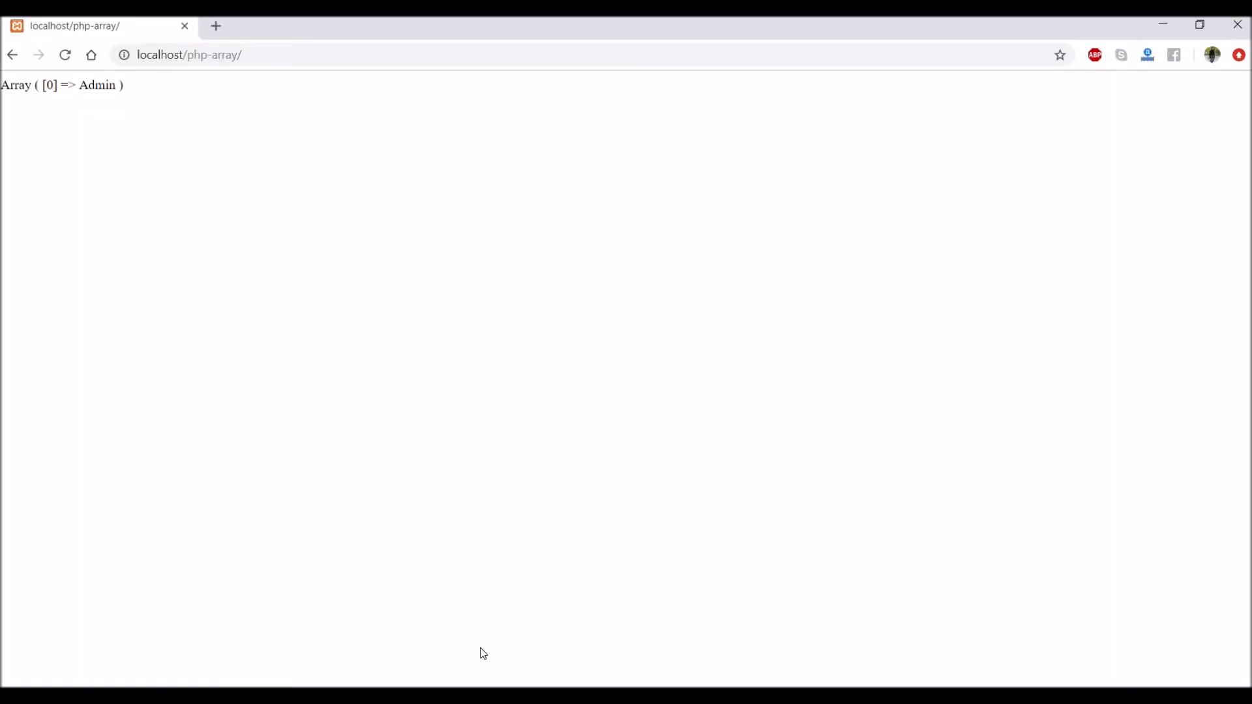
# Step: Reload the page showing Admin twice, then save the script requesting the firstname column
pyautogui.click(65, 54)
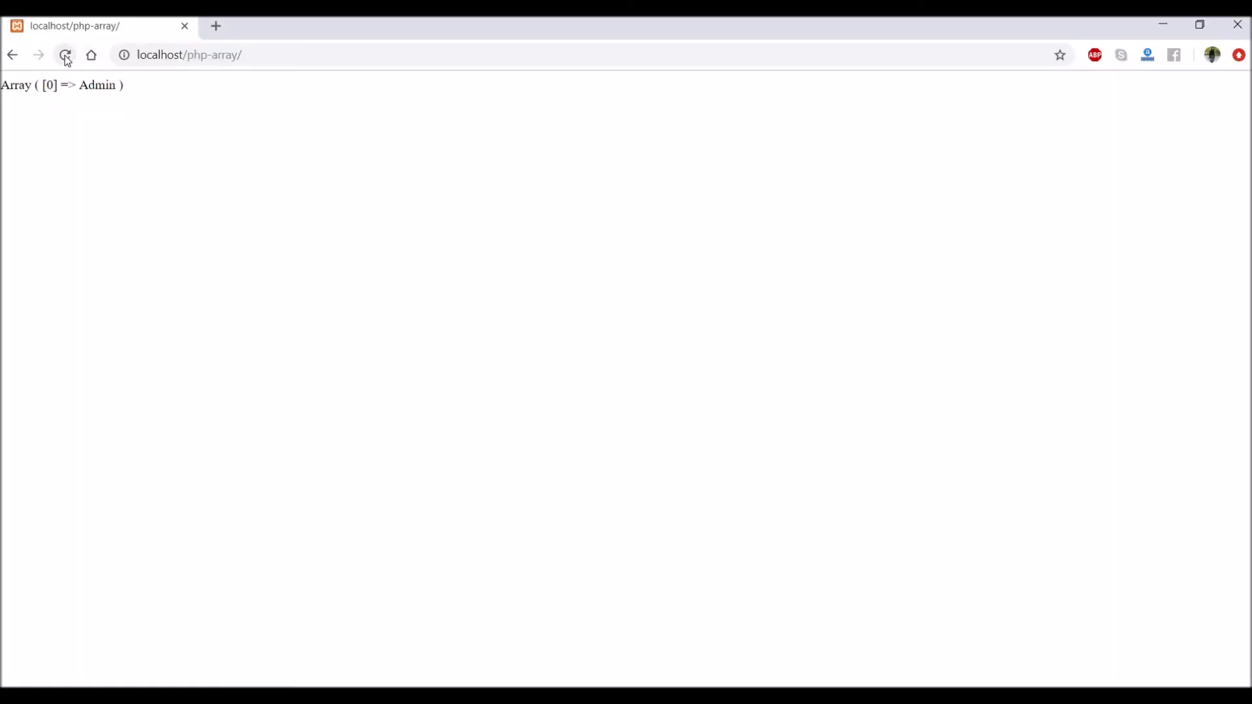
pyautogui.click(65, 54)
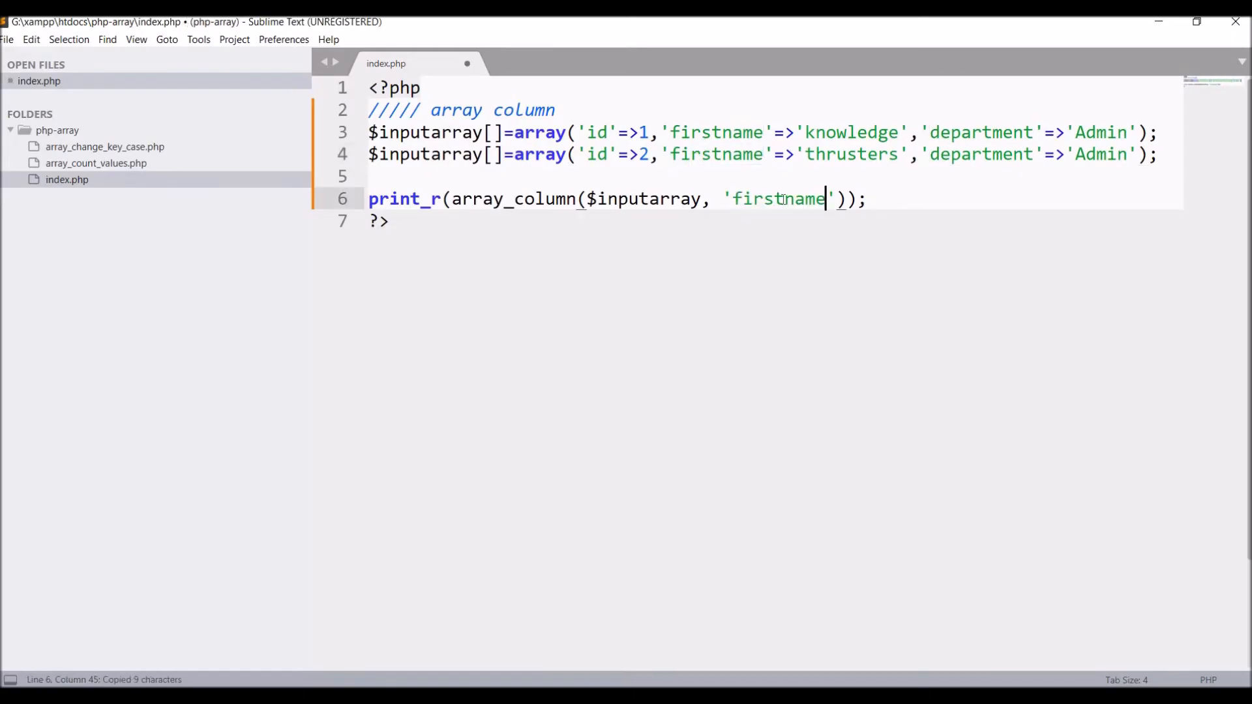
pyautogui.press('ctrl+s')
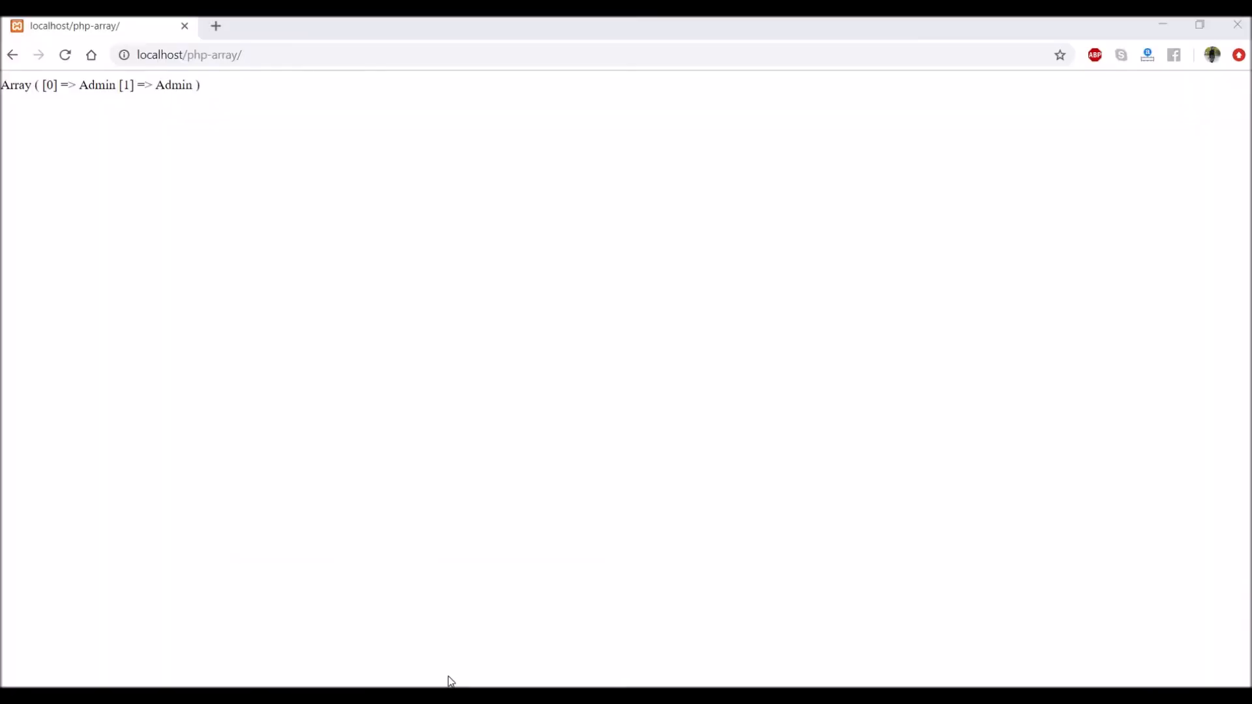
# Step: Reload Chrome to show knowledge and thrusters at indexes 0 and 1
pyautogui.click(65, 54)
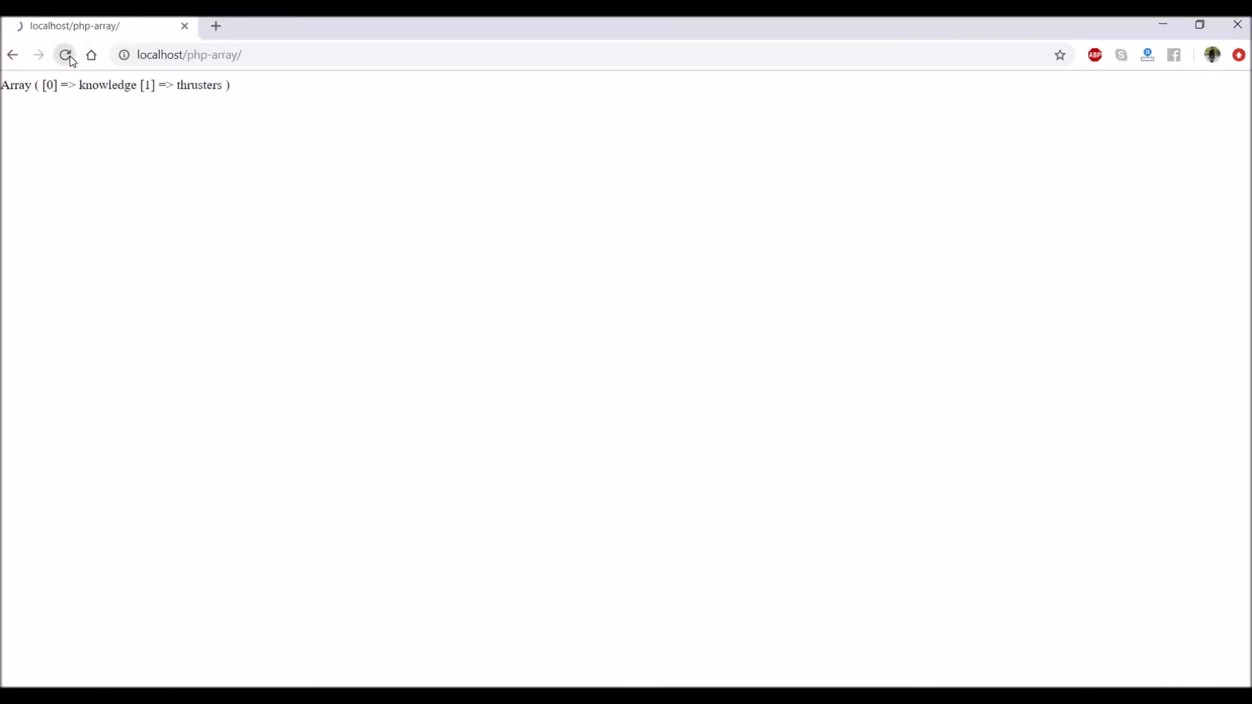
pyautogui.doubleClick(200, 85)
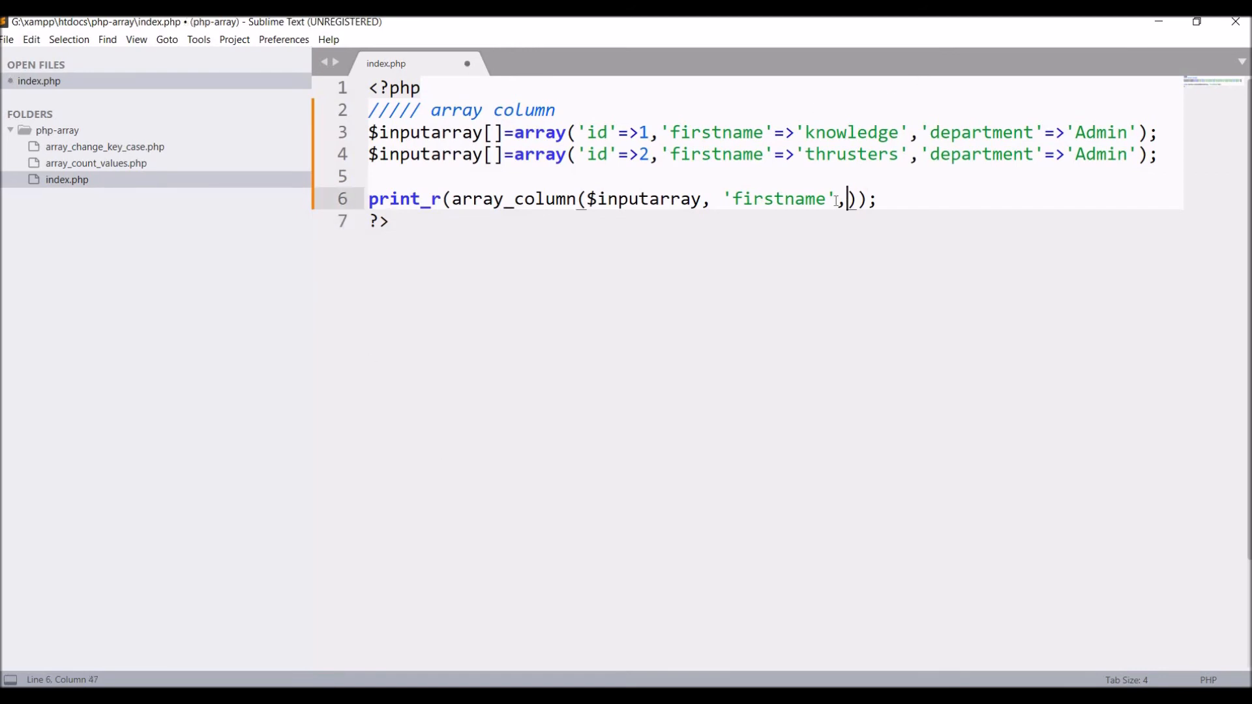
# Step: Pass 'id', then 'department', as the index key and reload to see [Admin] => thrusters
pyautogui.write("'id'")
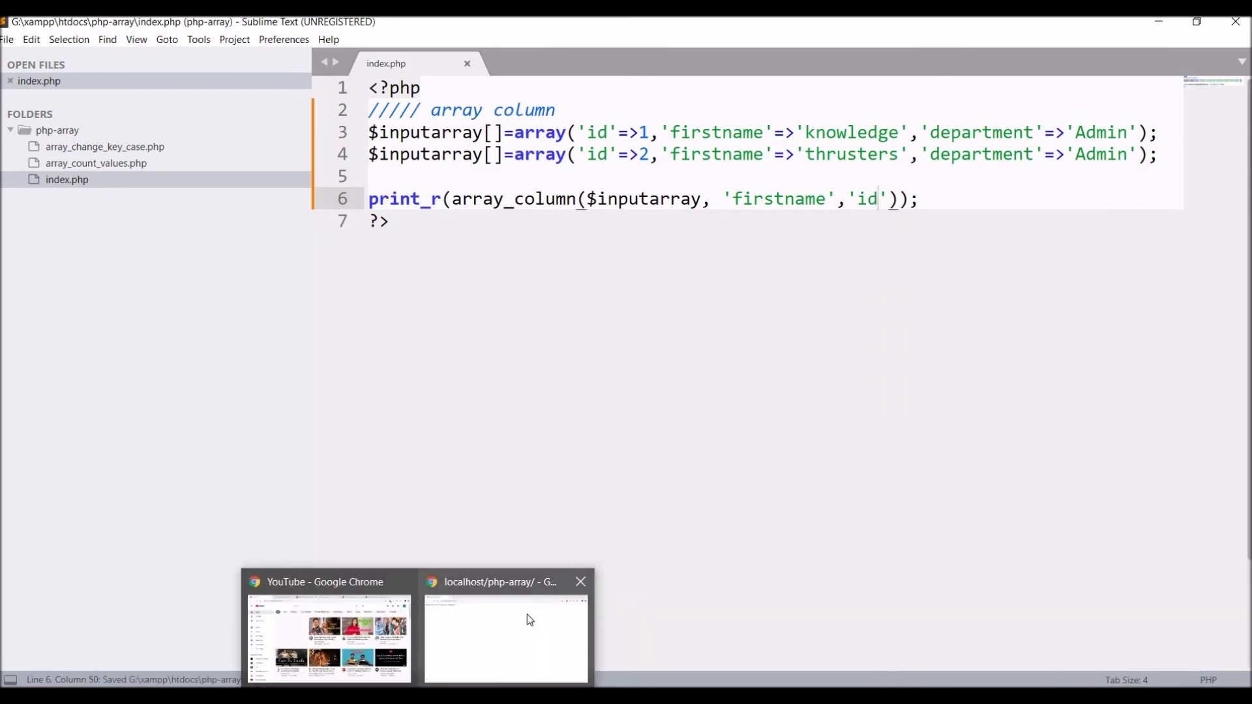
pyautogui.click(504, 634)
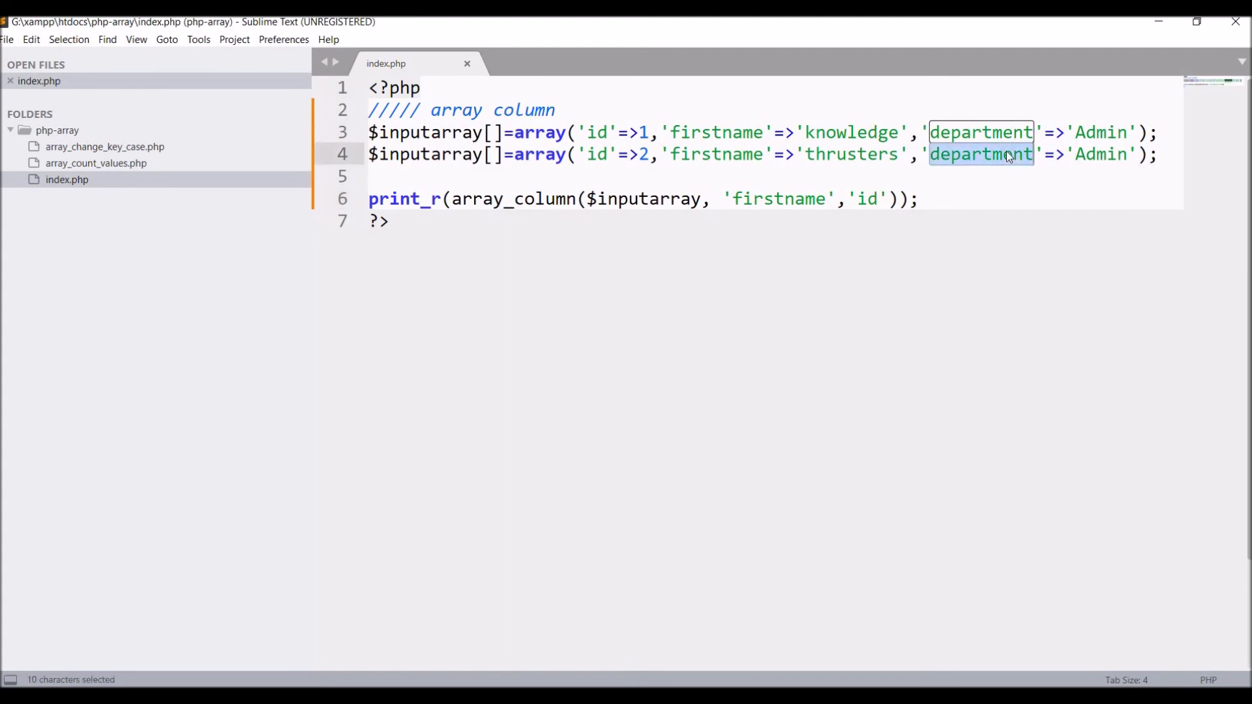
pyautogui.press('ctrl+c')
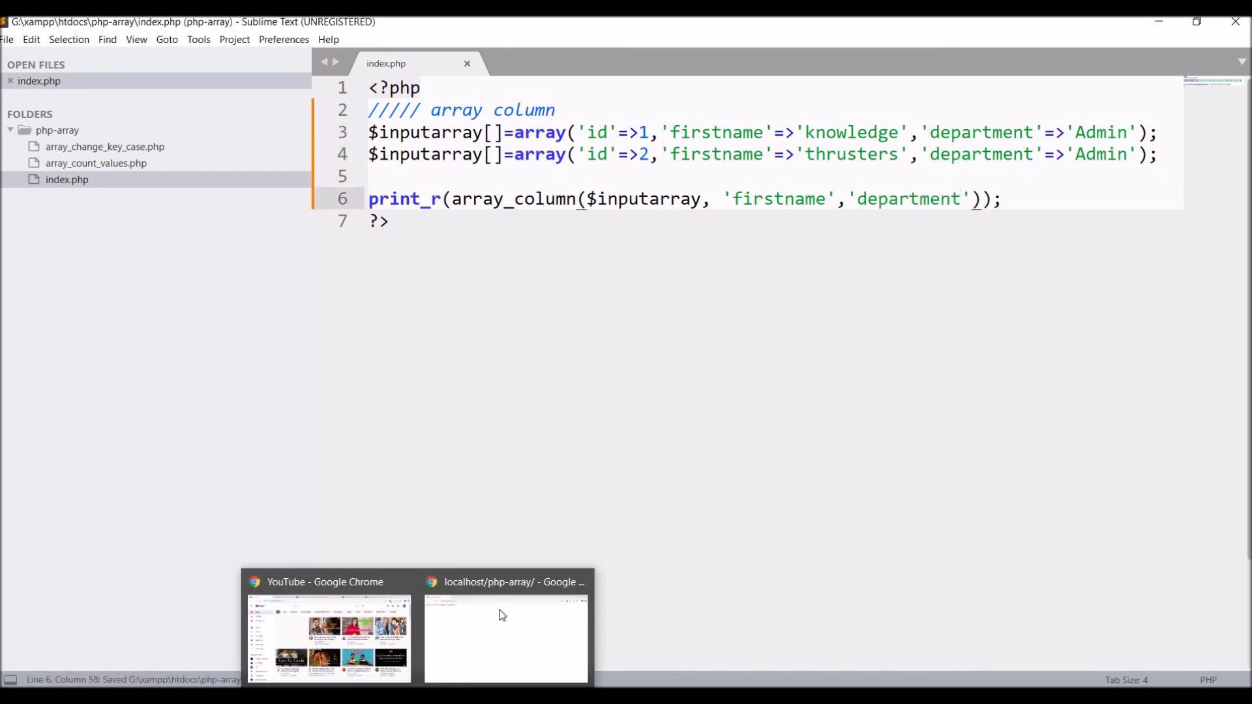
pyautogui.click(505, 639)
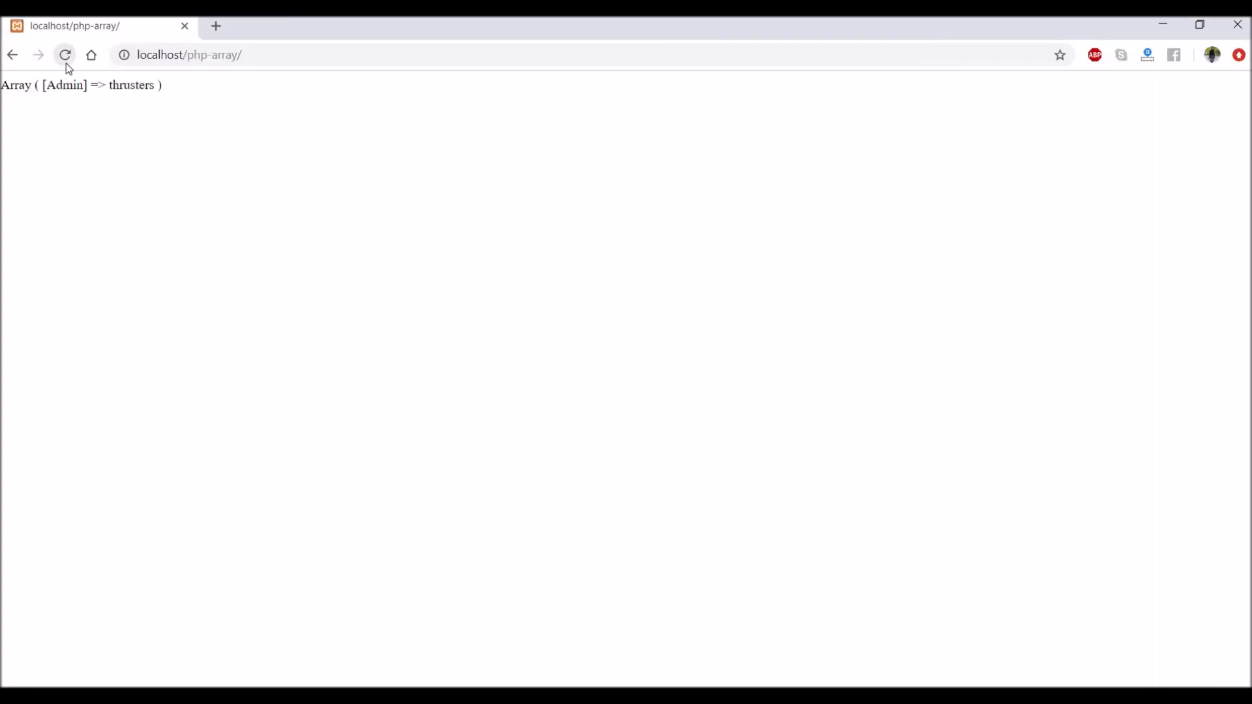